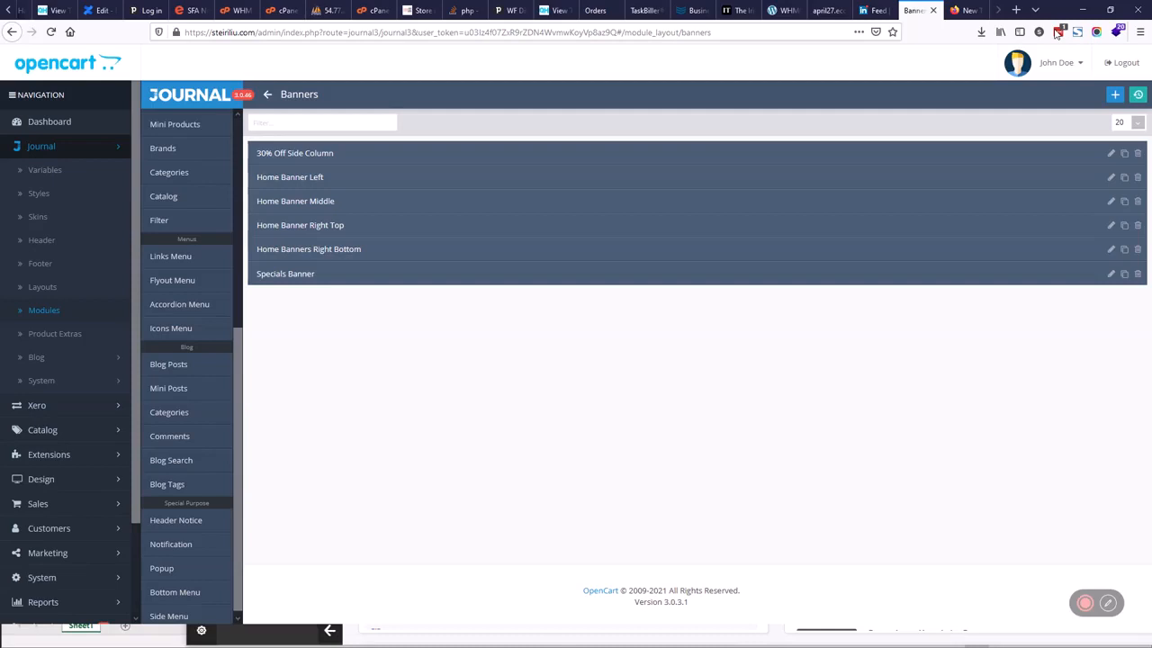
mouse_move(163, 148)
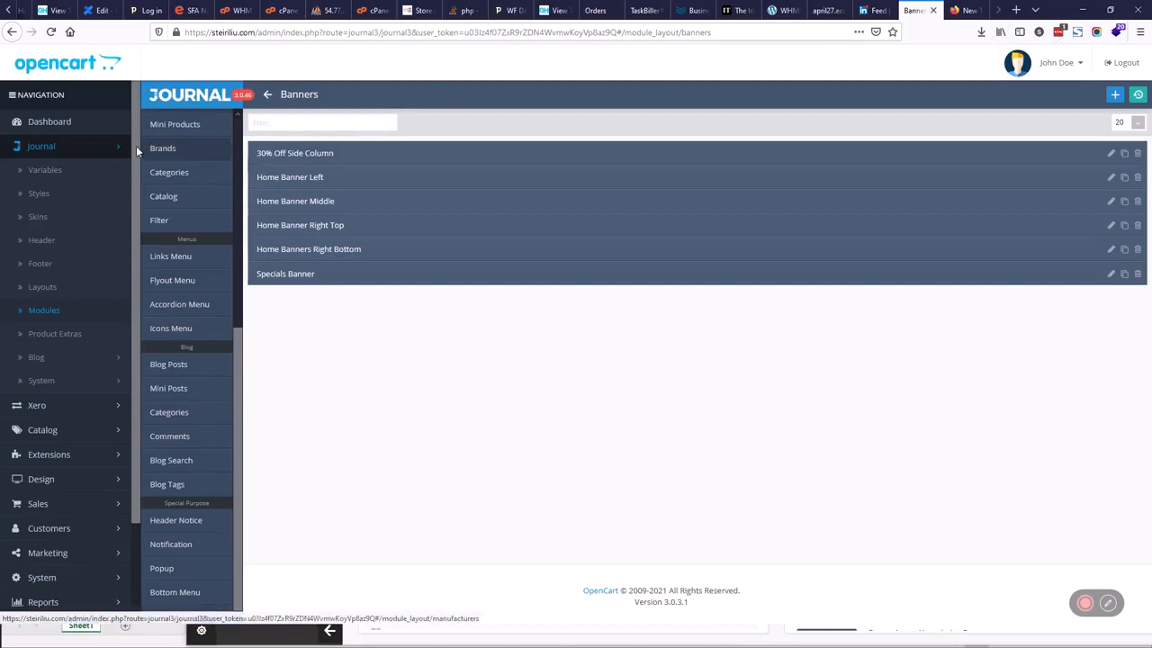
- Open the Popup module list from the Special Purpose section of the Journal modules sidebar
click(40, 146)
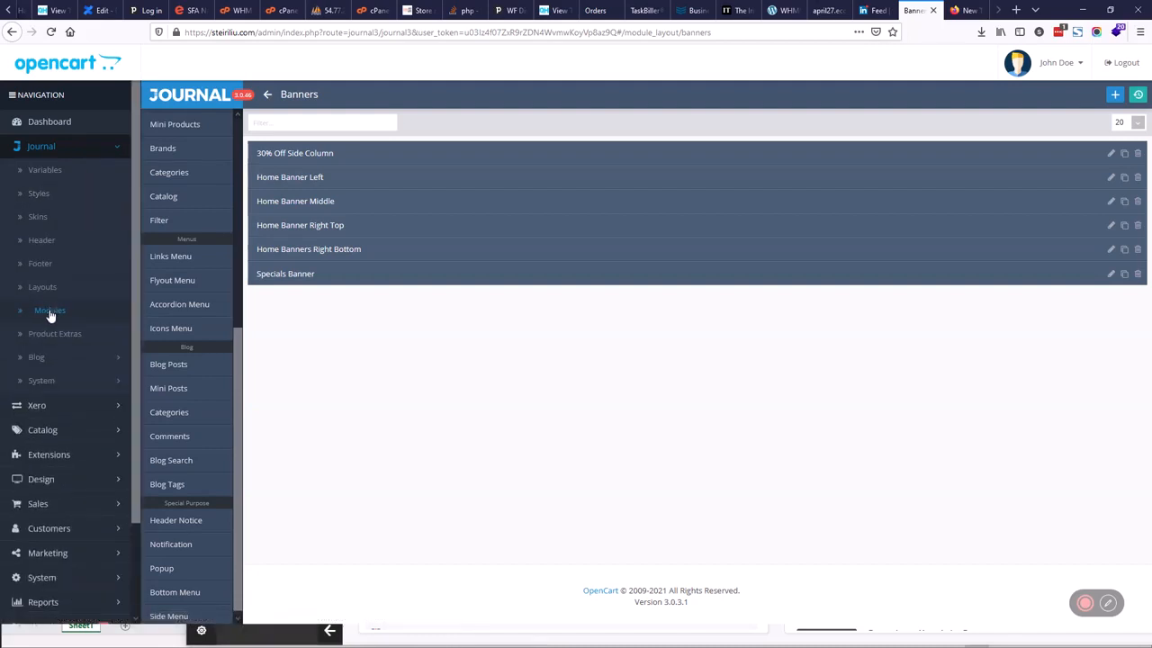
mouse_move(169, 172)
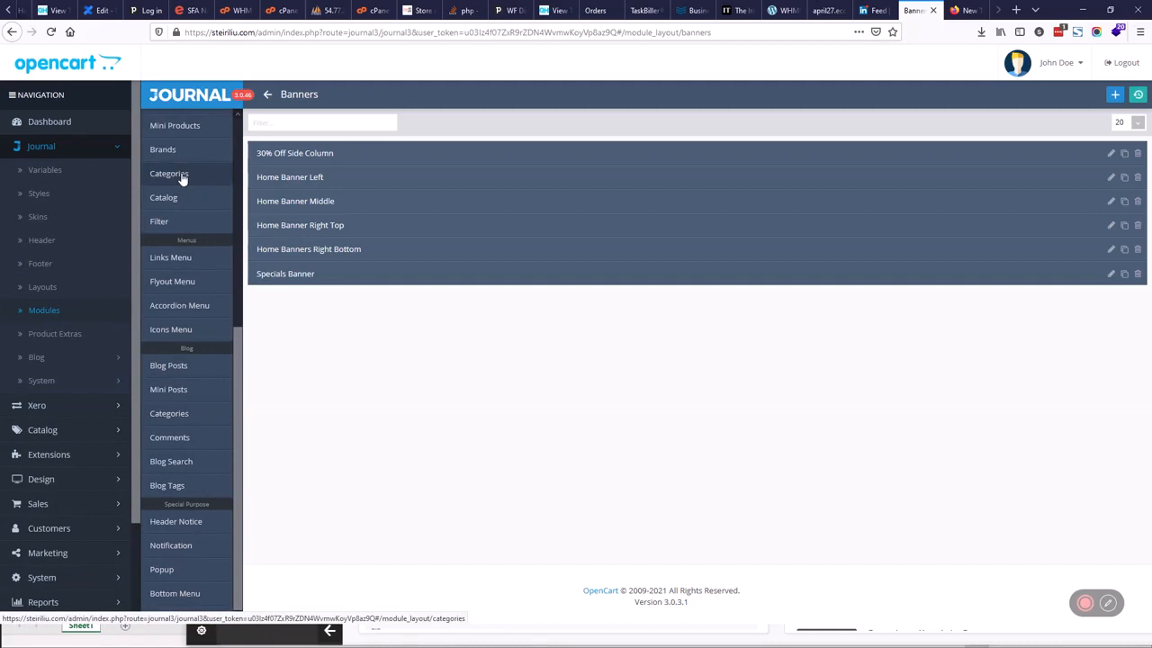
scroll(up, 3)
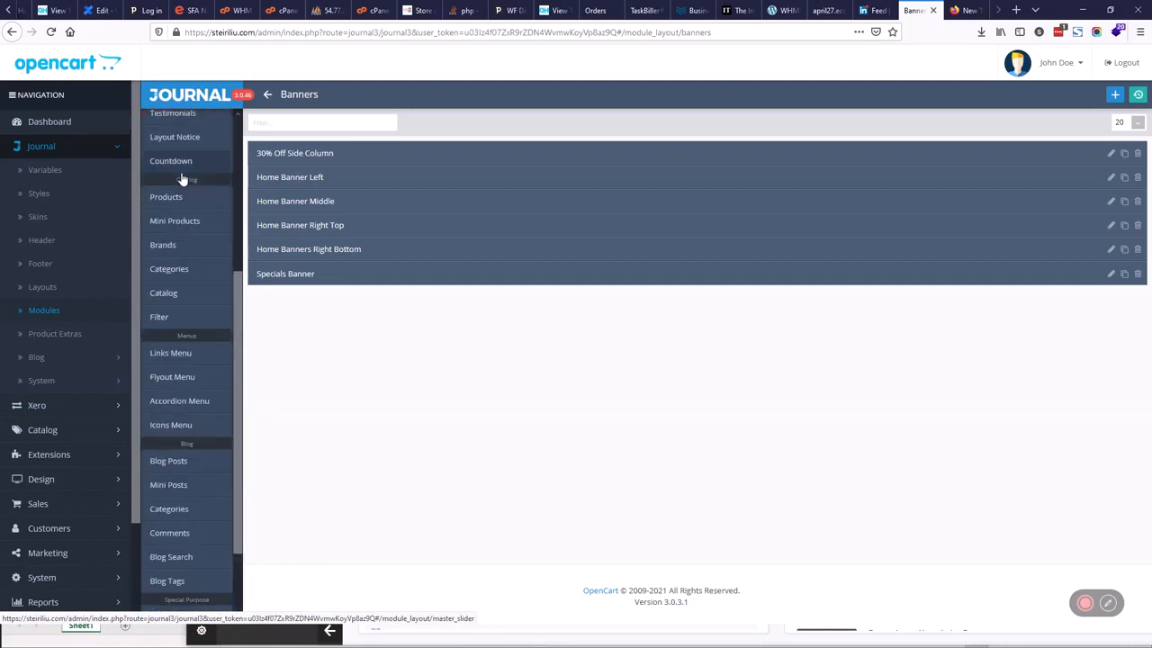
scroll(down, 3)
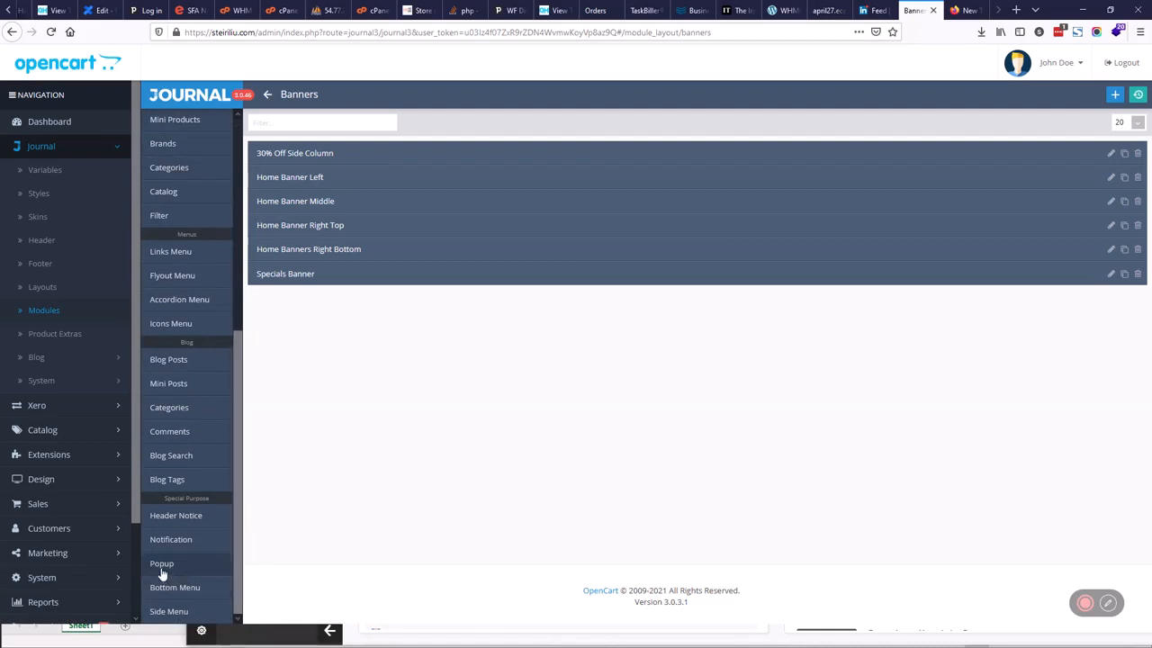
click(162, 564)
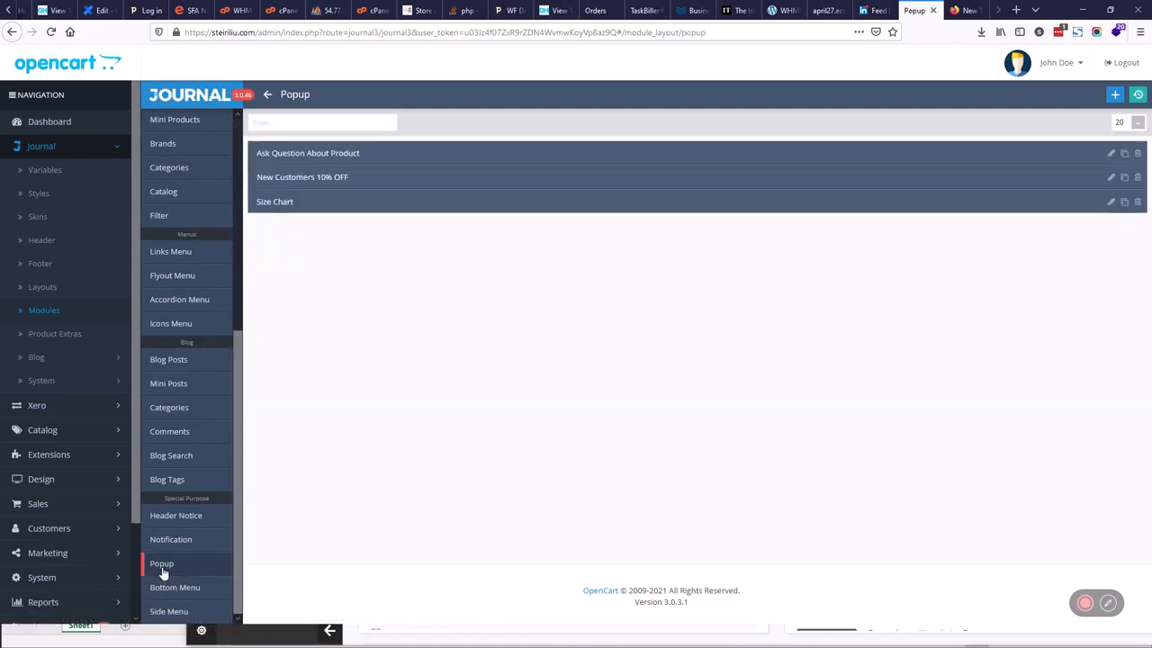
mouse_move(316, 186)
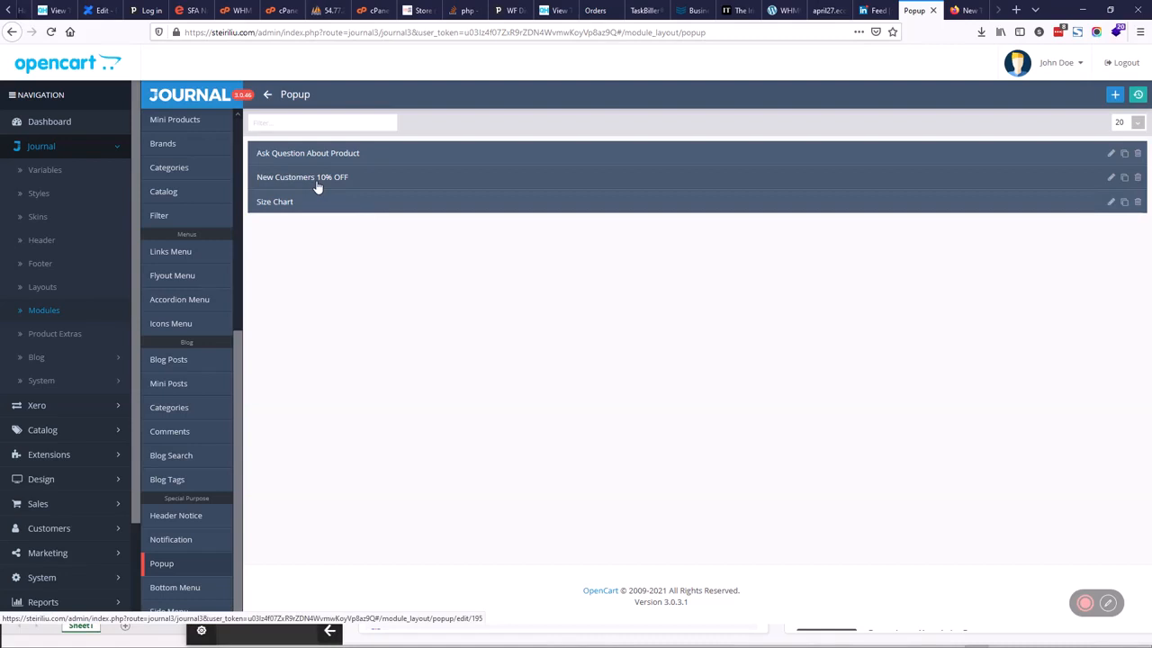
mouse_move(1113, 177)
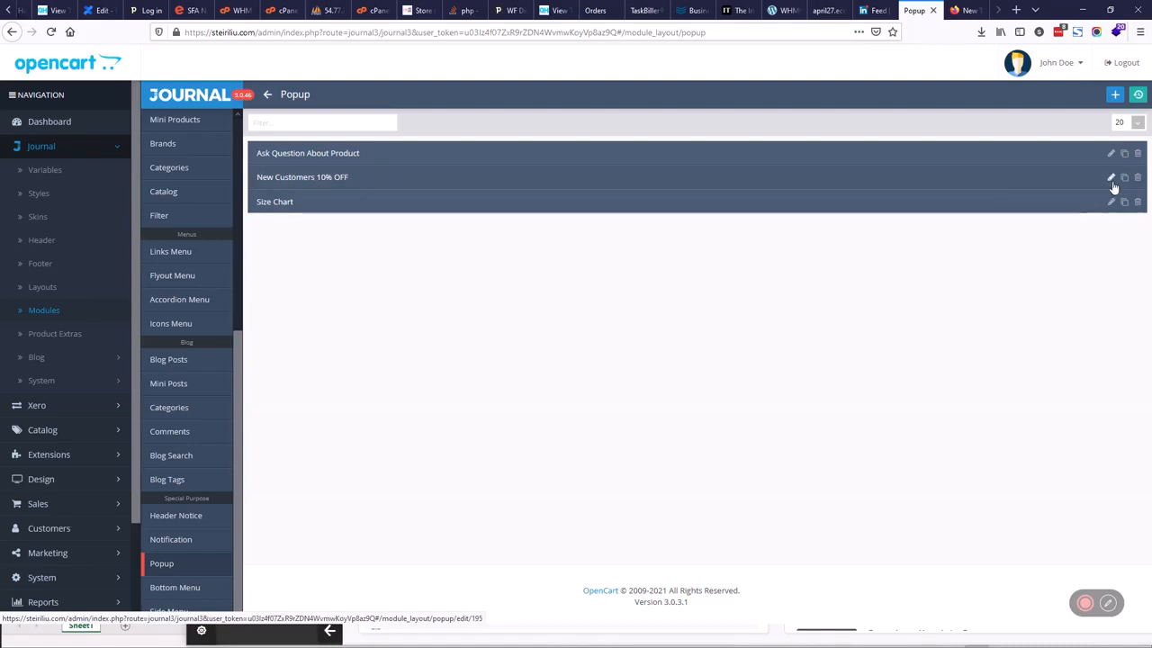
- Edit the 'New Customers 10% OFF' popup and review its expanded General settings
click(1110, 178)
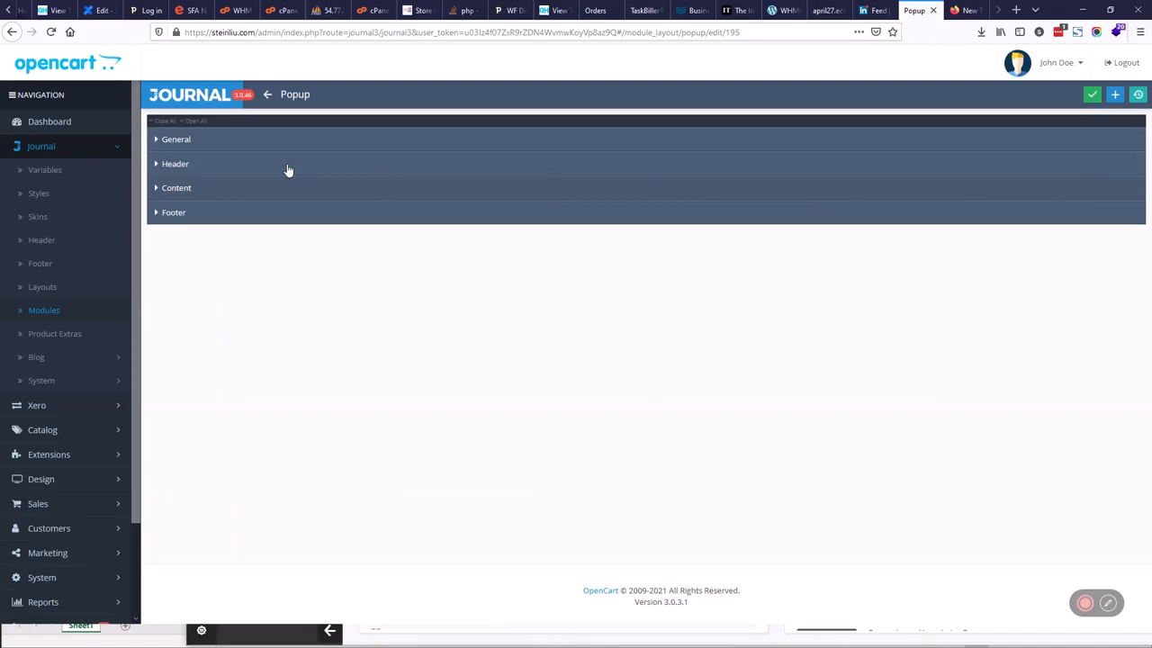
mouse_move(189, 144)
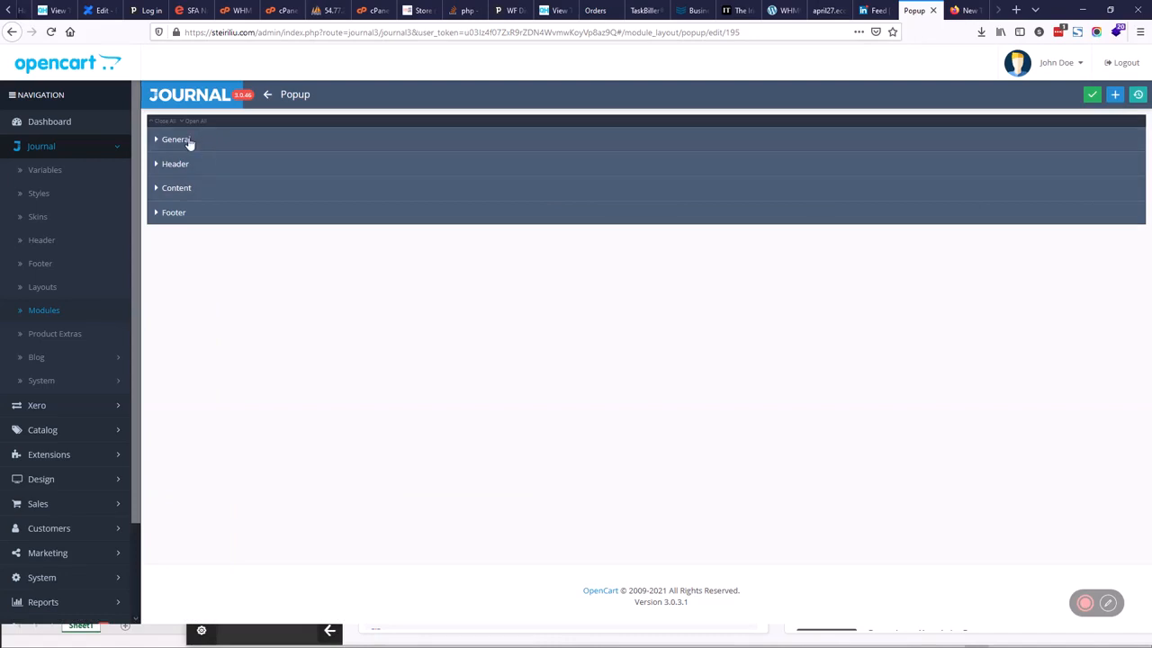
mouse_move(183, 162)
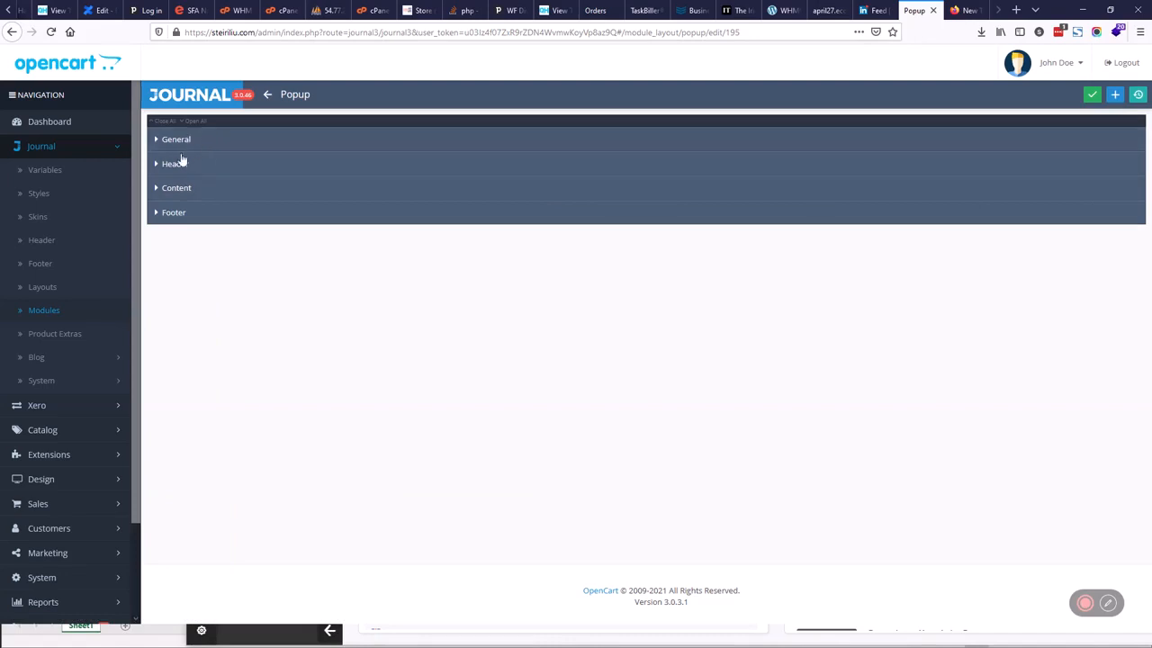
mouse_move(174, 187)
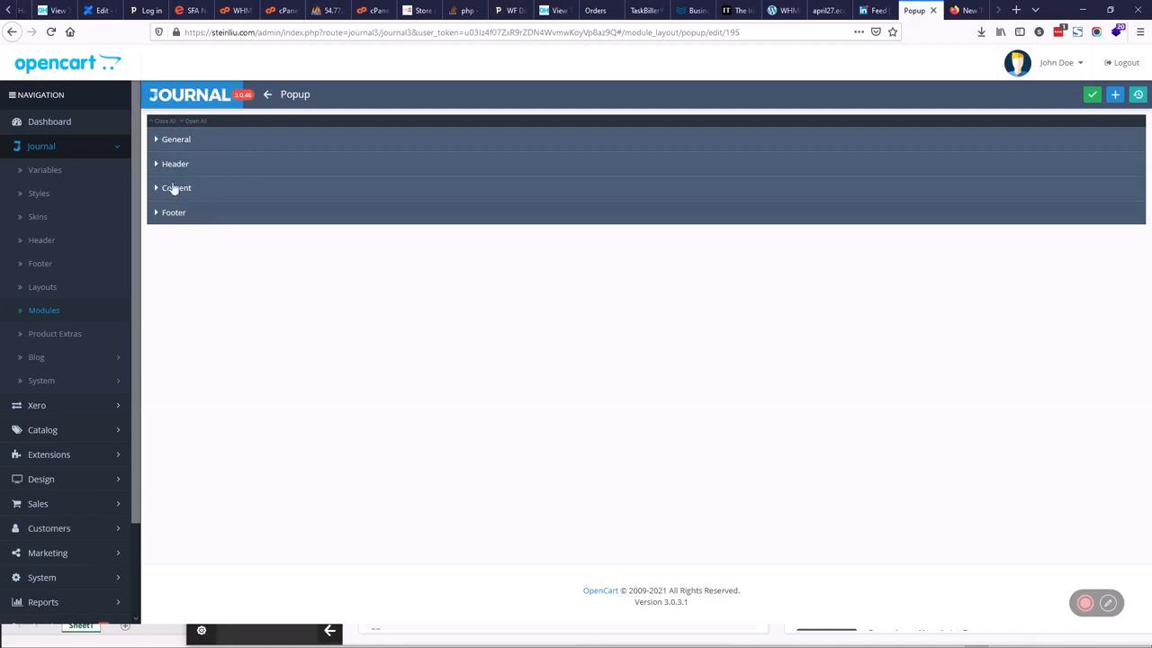
click(175, 139)
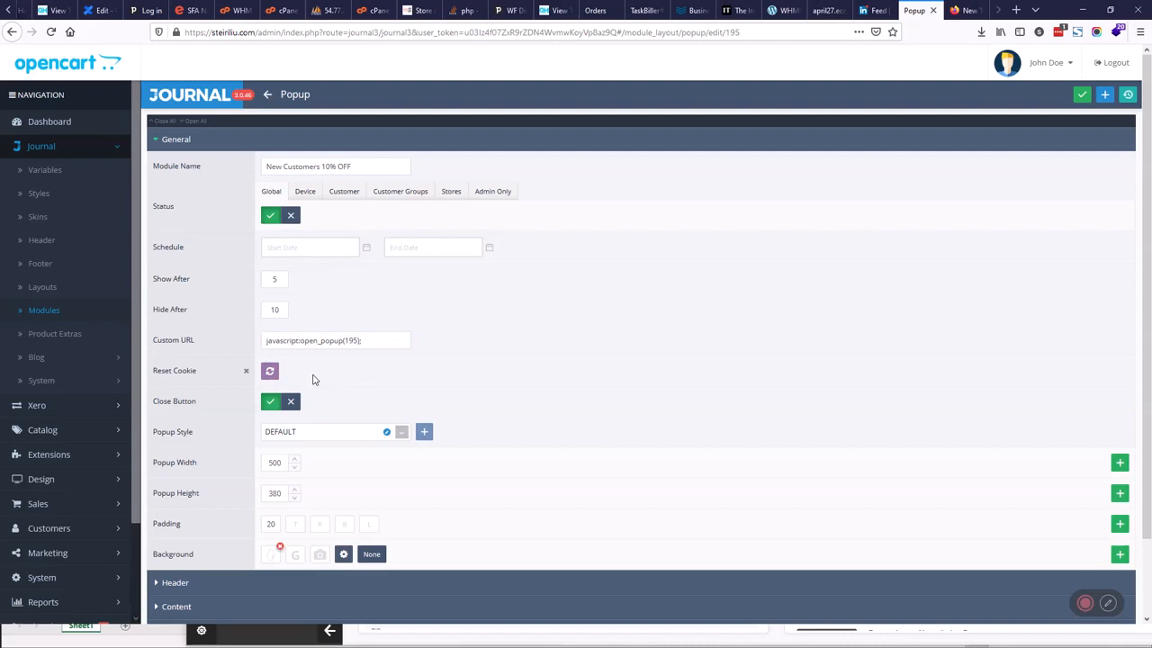
mouse_move(339, 366)
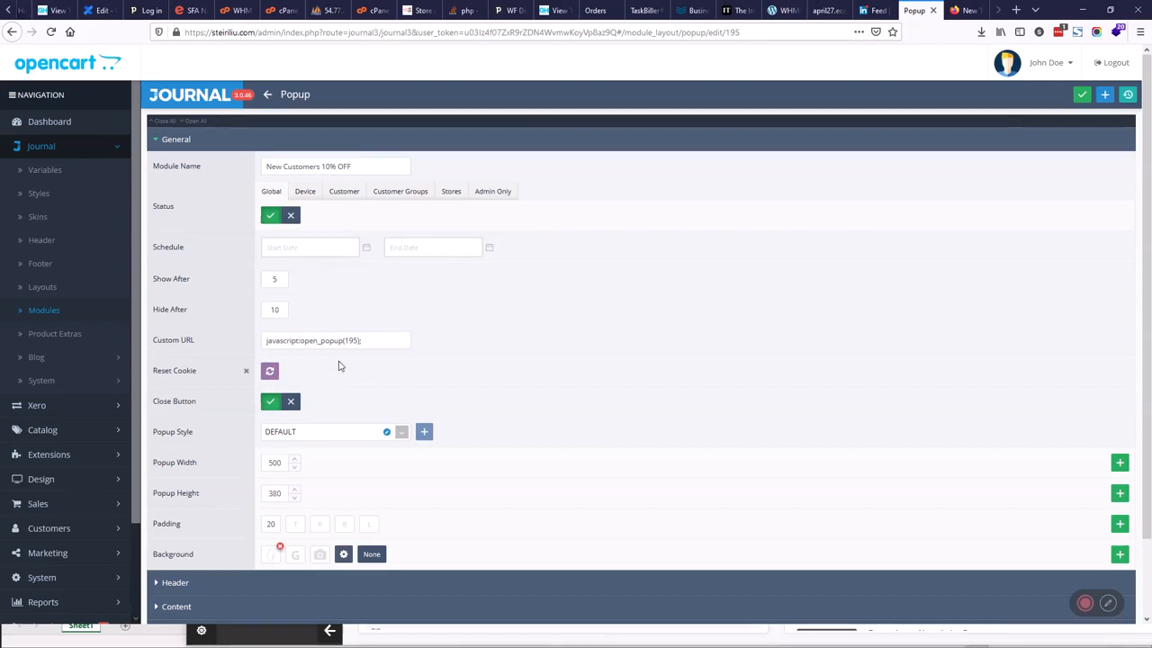
scroll(down, 3)
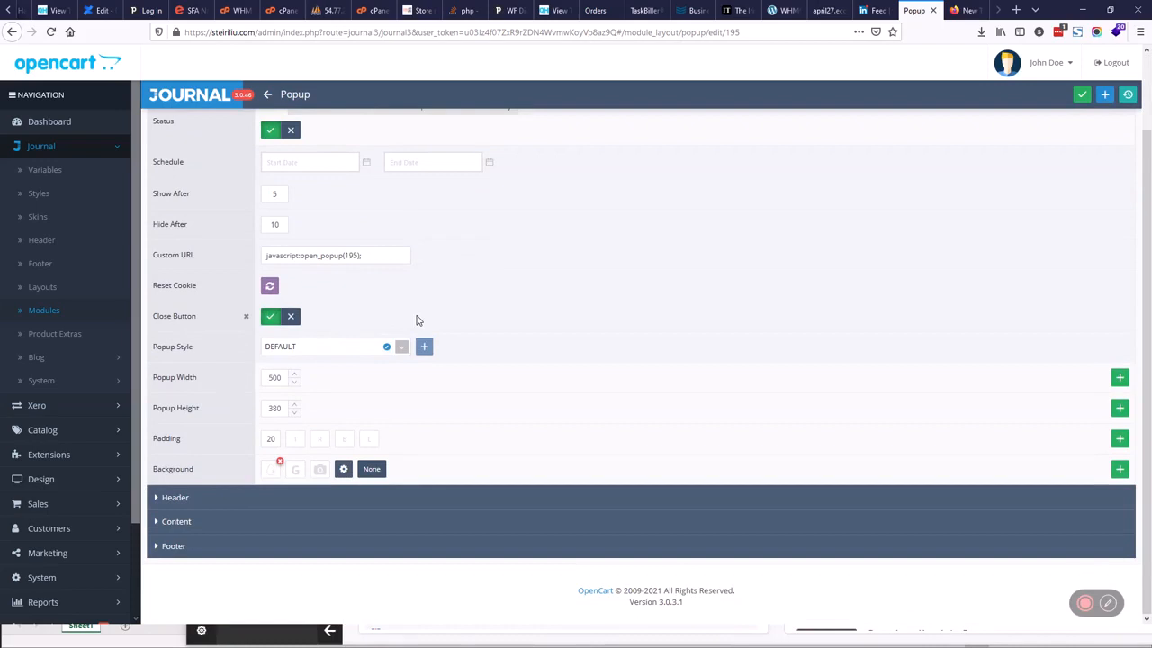
mouse_move(173, 497)
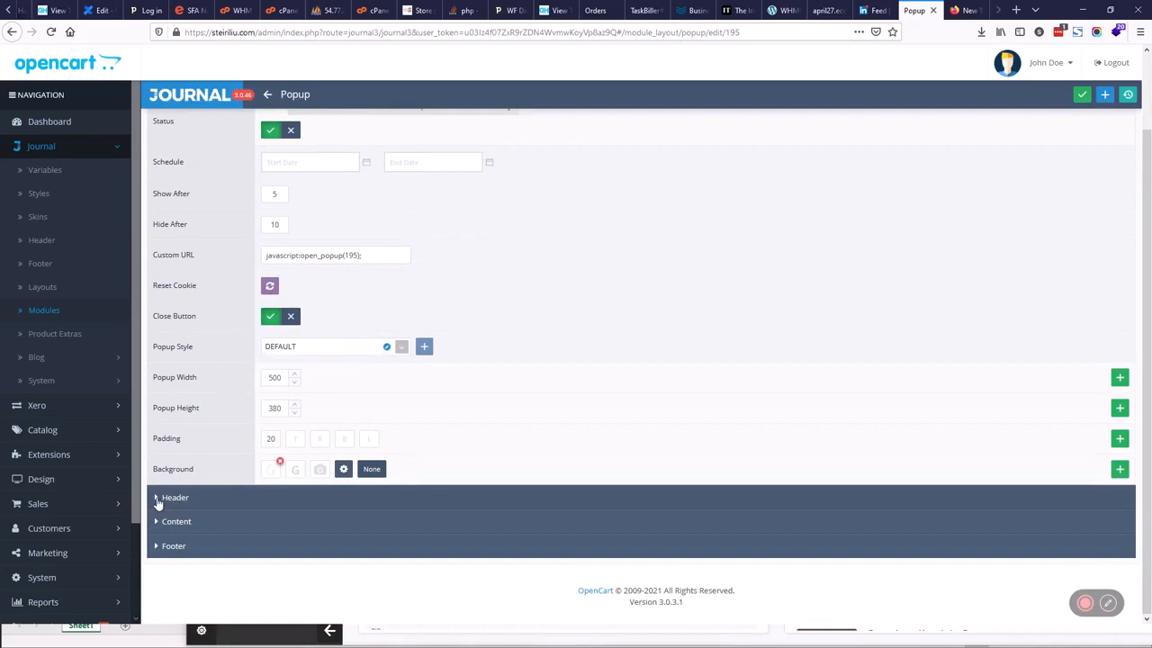
scroll(up, 3)
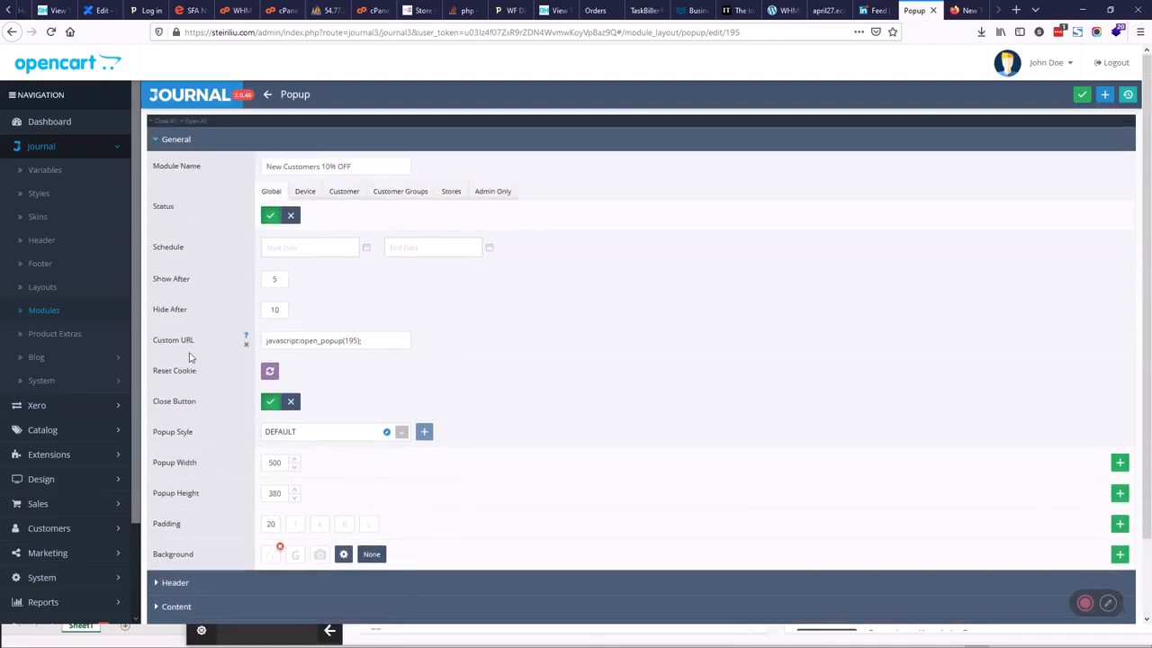
click(156, 138)
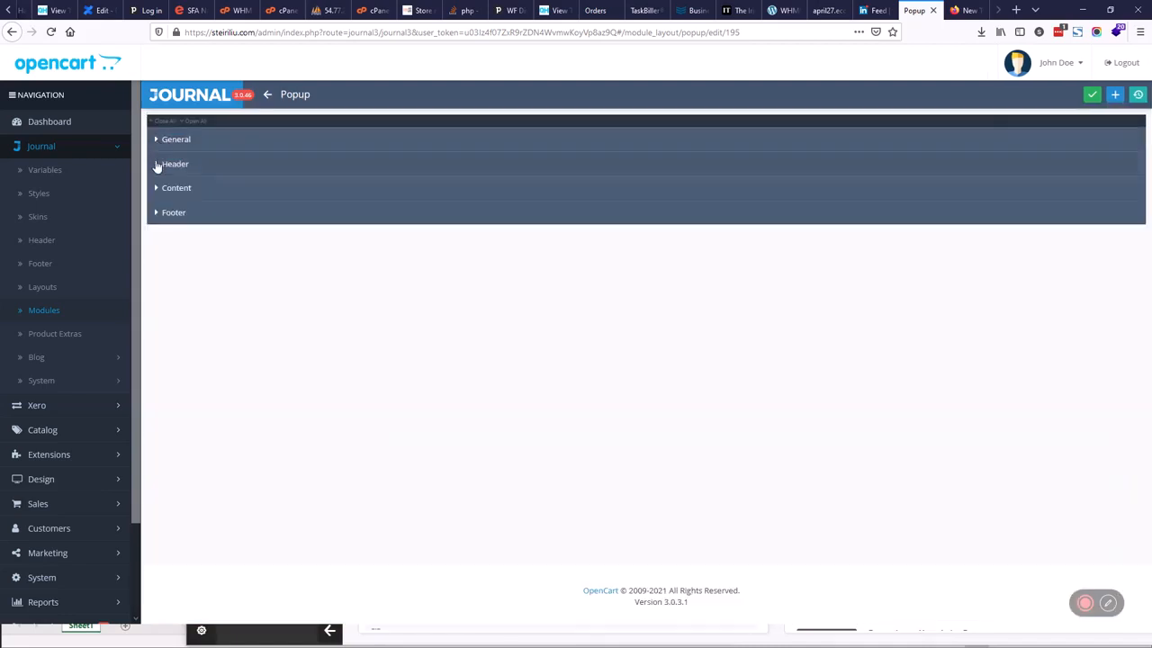
click(175, 164)
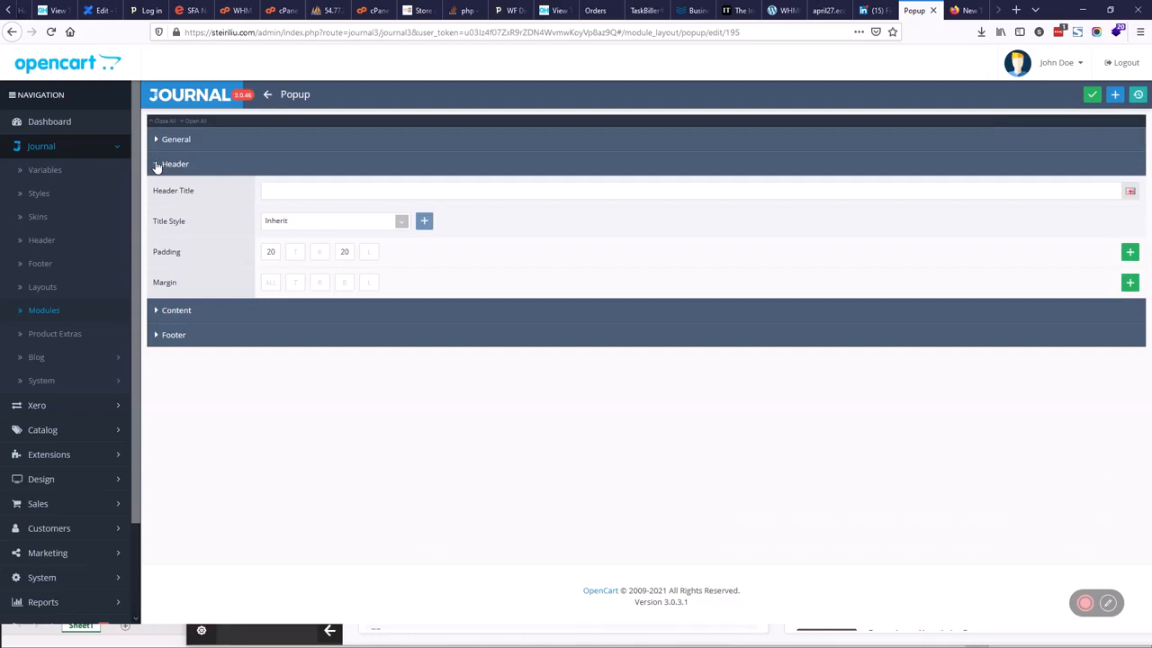
click(175, 164)
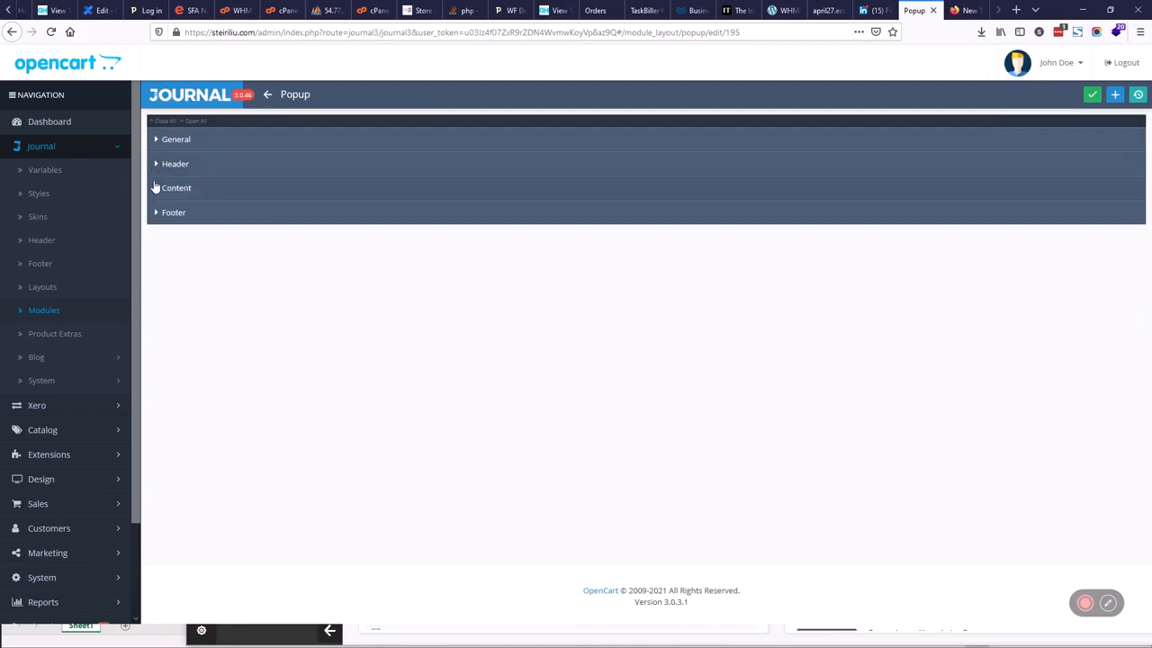
click(176, 187)
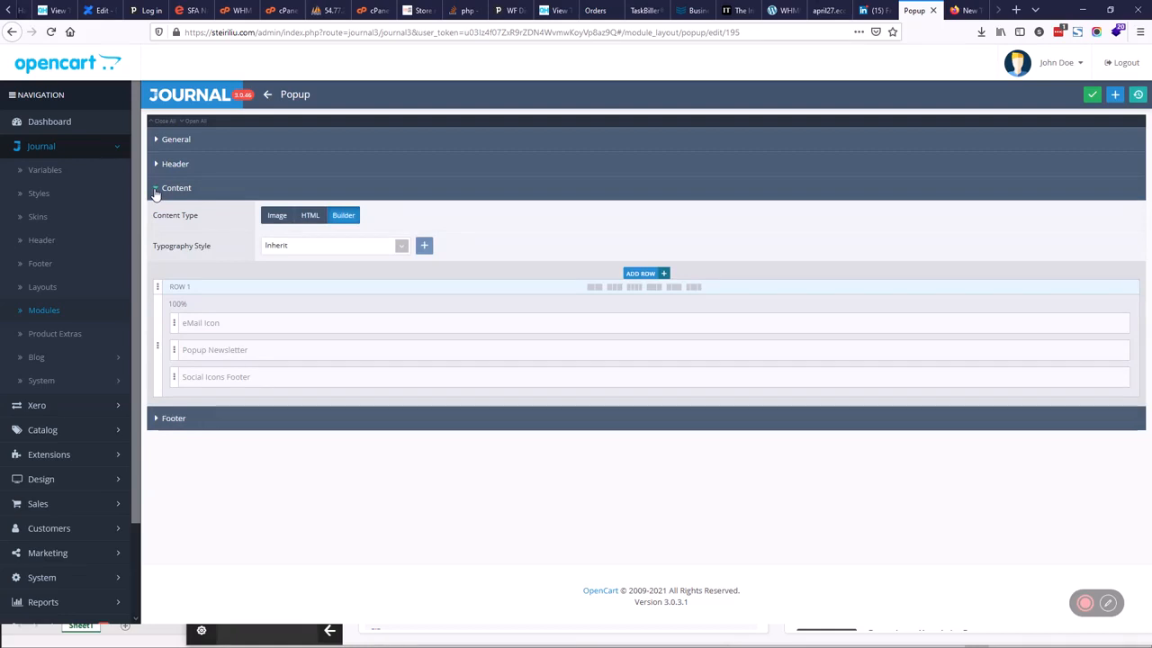
click(176, 187)
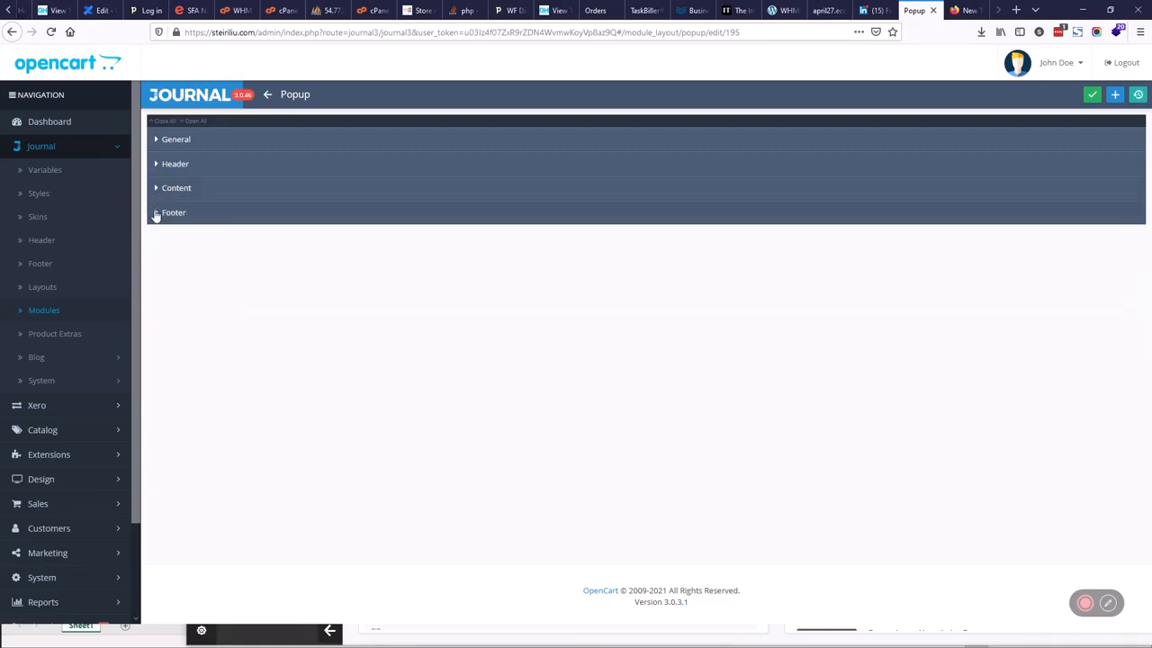
click(172, 212)
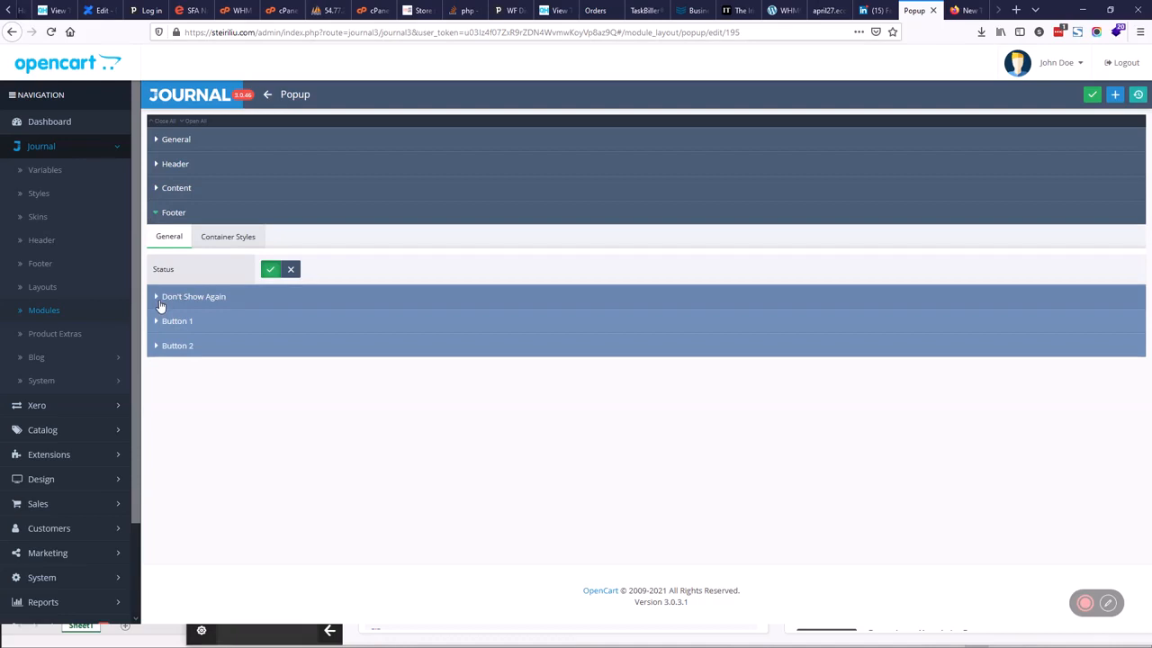
click(193, 296)
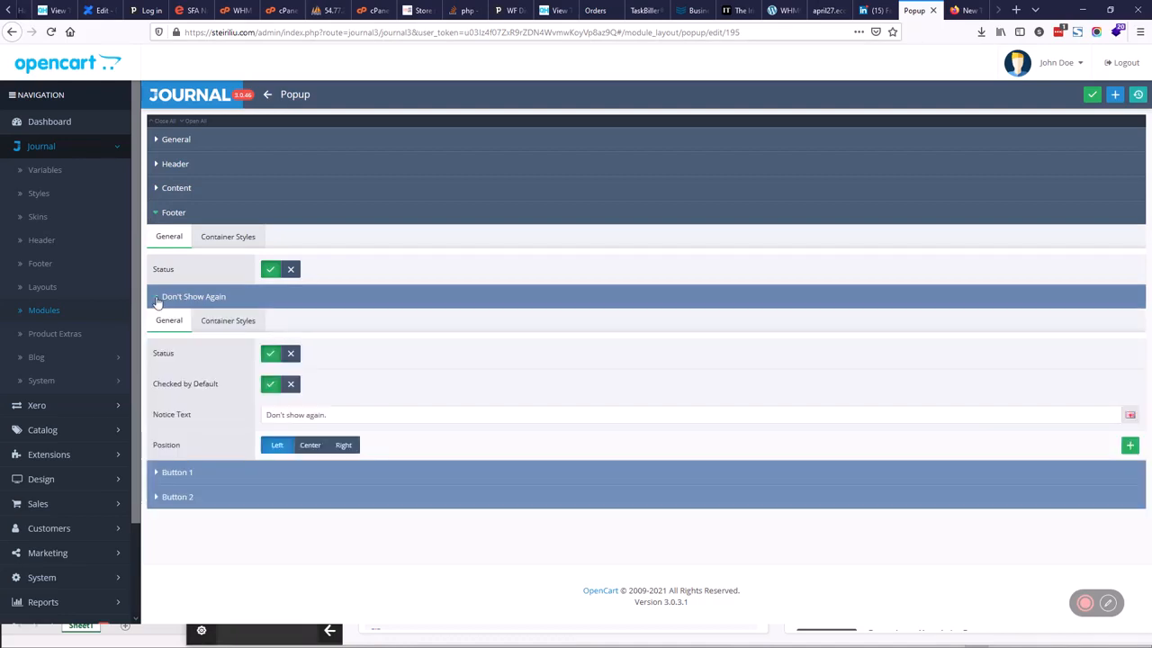
click(172, 212)
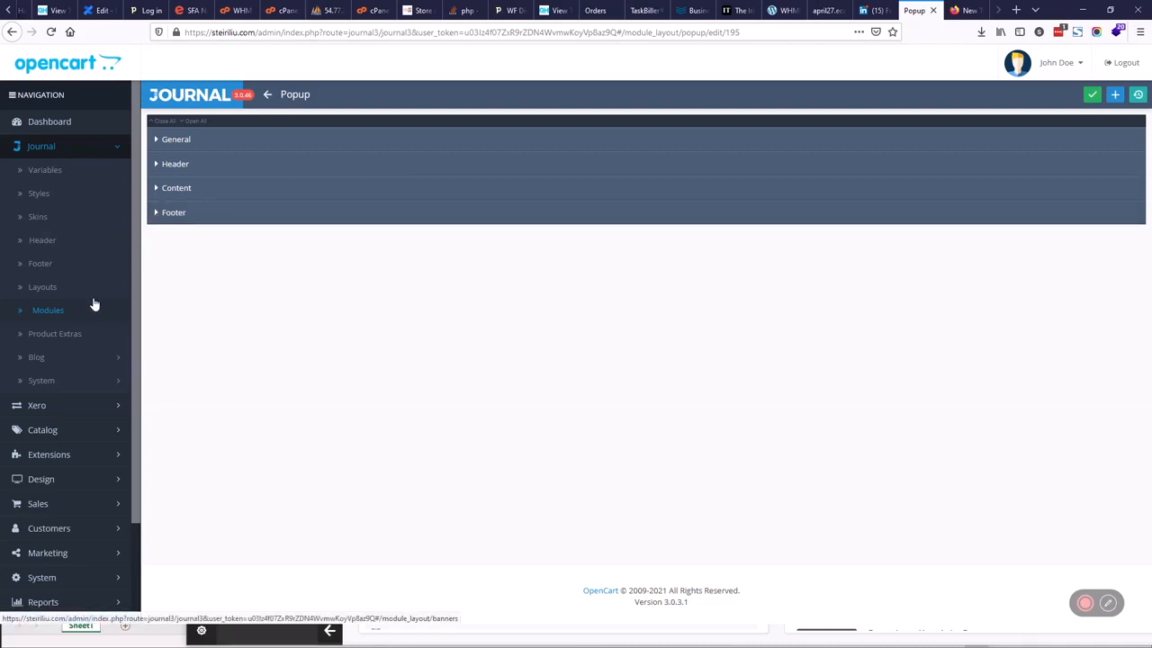
mouse_move(81, 357)
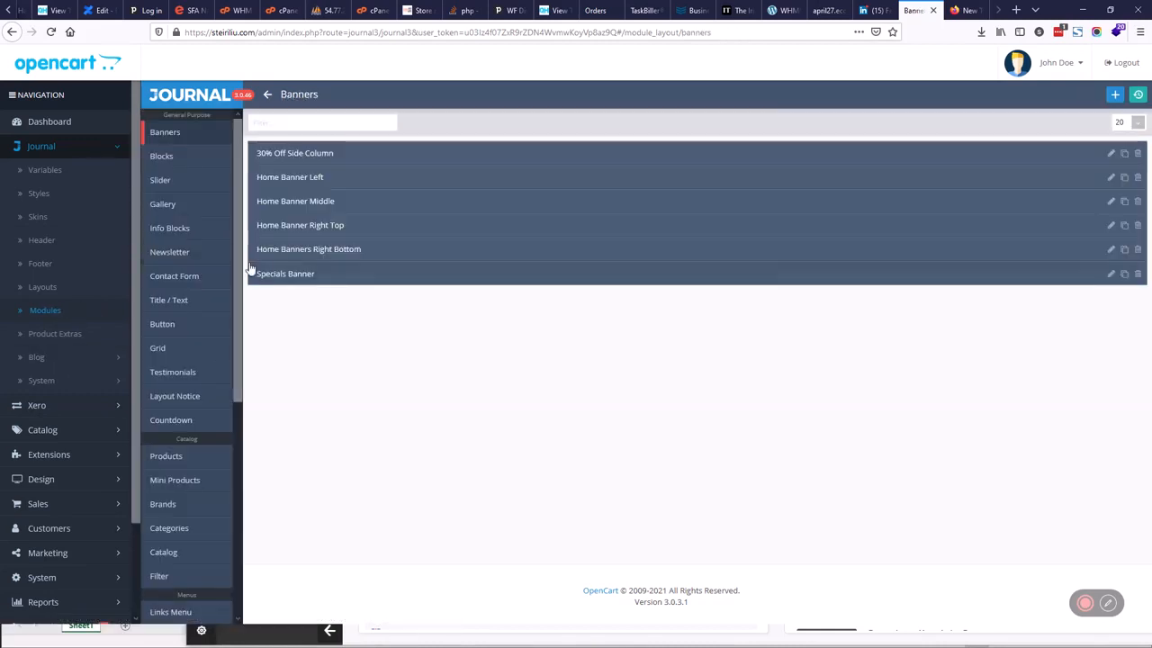
mouse_move(227, 425)
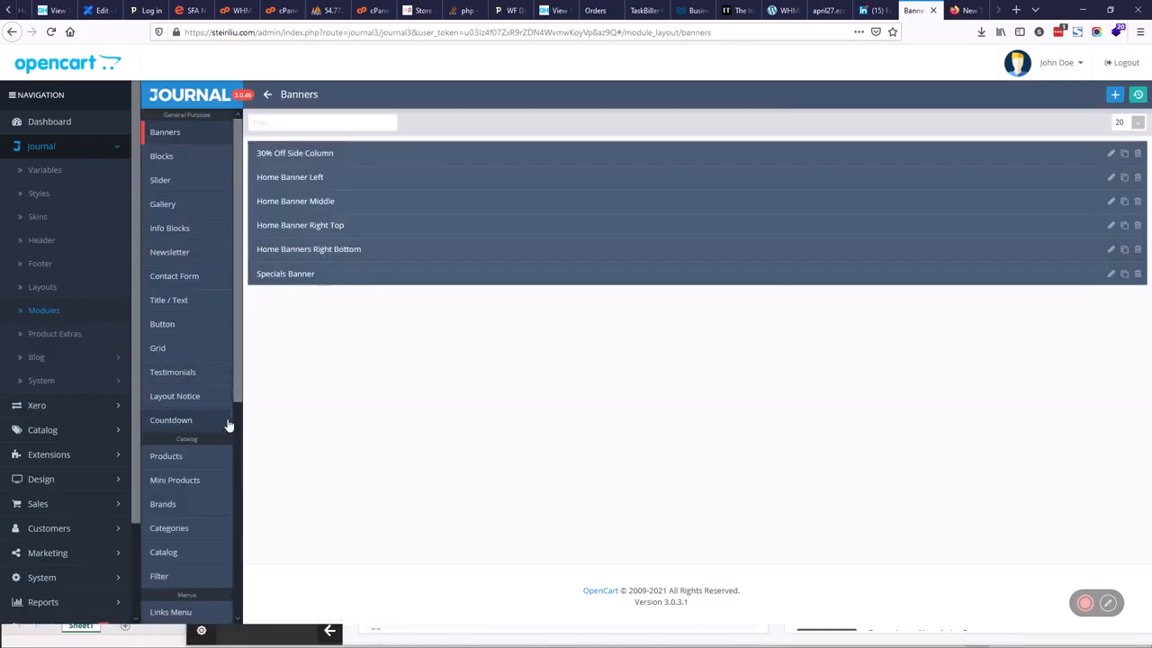
- Return to the Popup module list via Special Purpose in the Journal modules sidebar
scroll(down, 3)
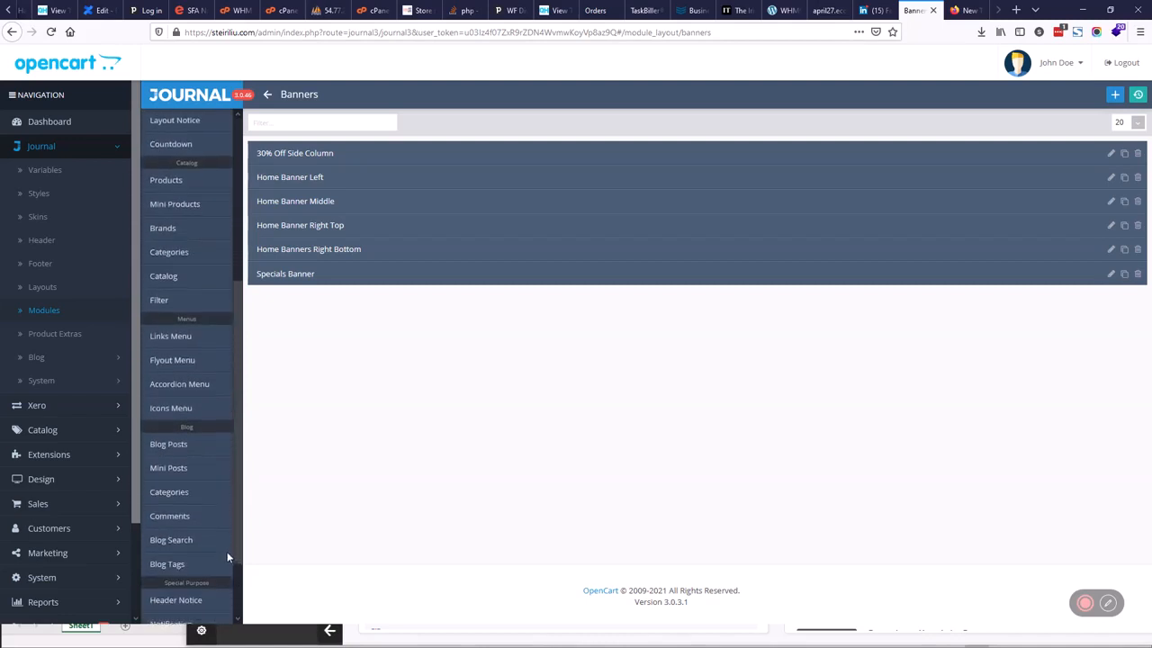
scroll(down, 3)
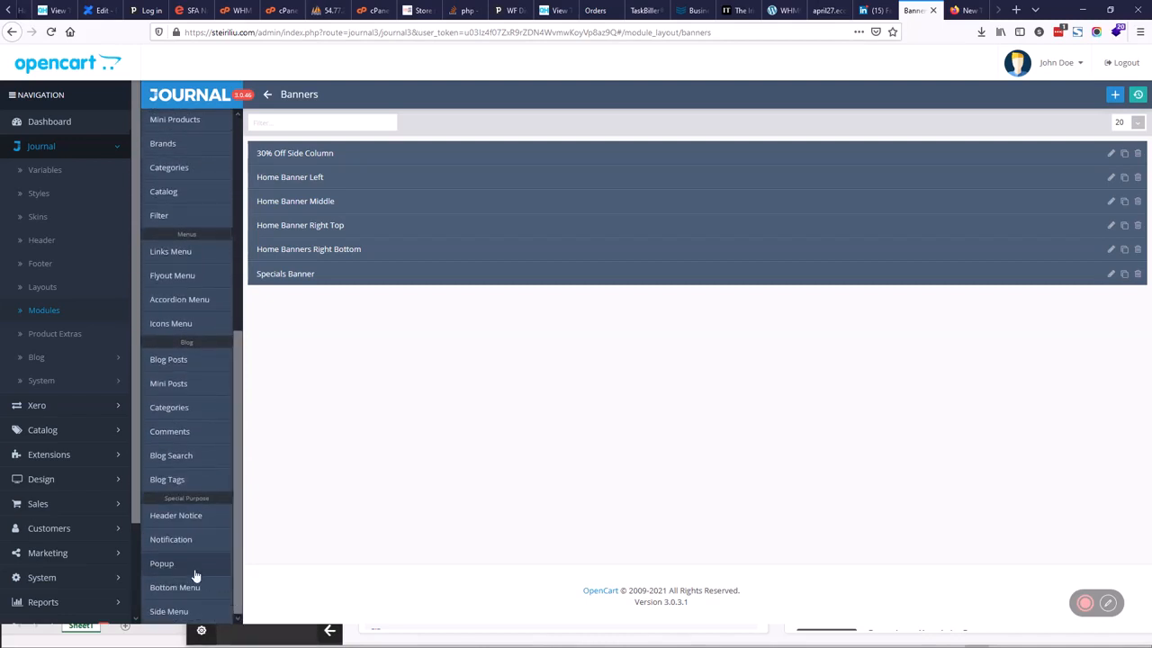
mouse_move(189, 572)
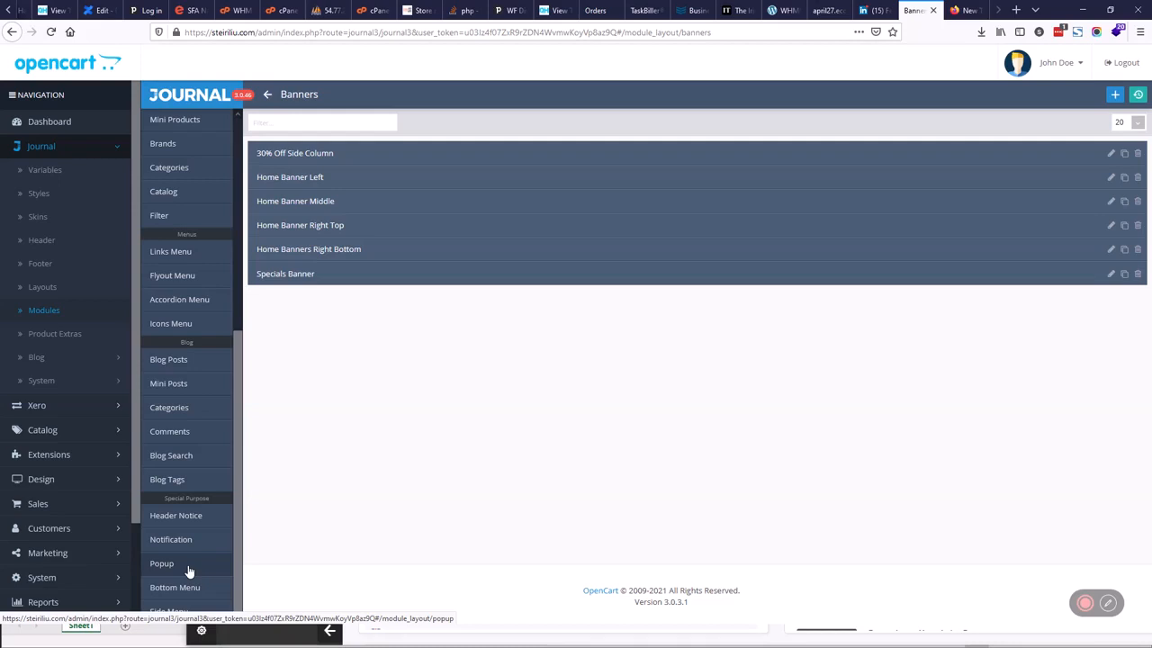
click(162, 563)
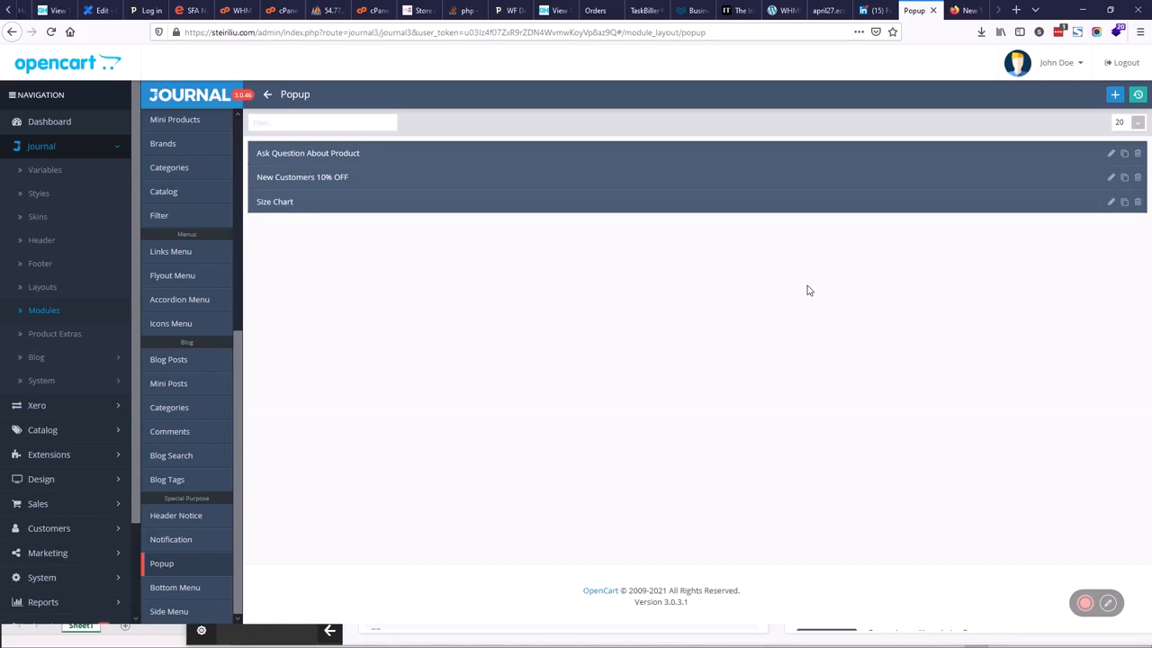
mouse_move(1124, 202)
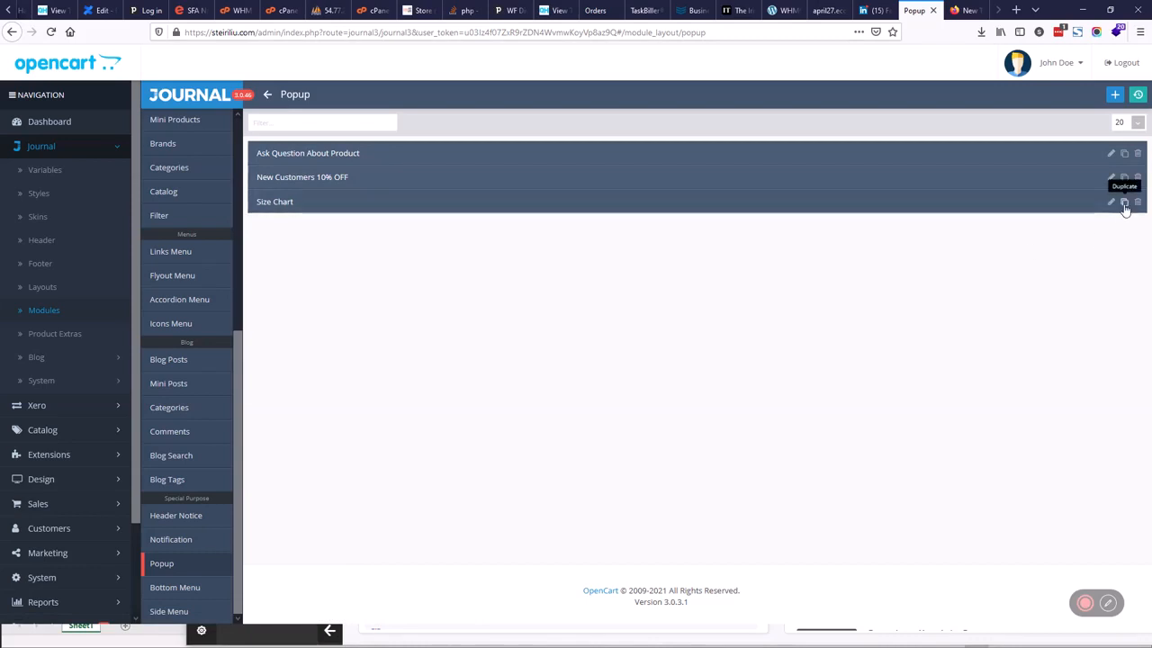
click(1138, 202)
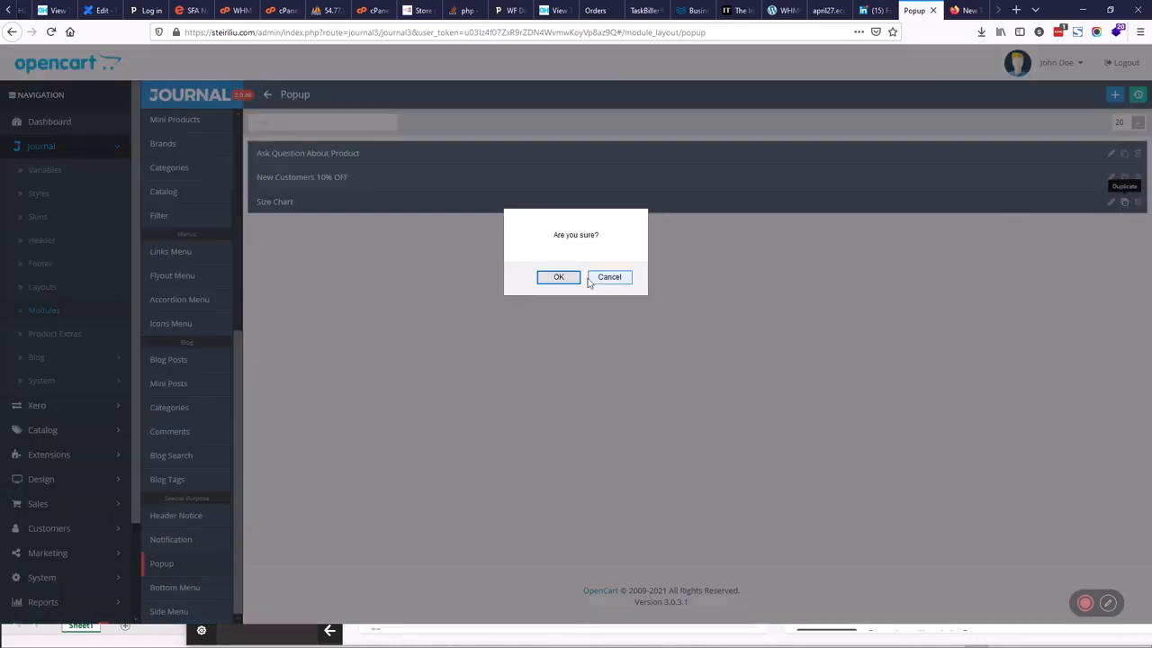
click(557, 276)
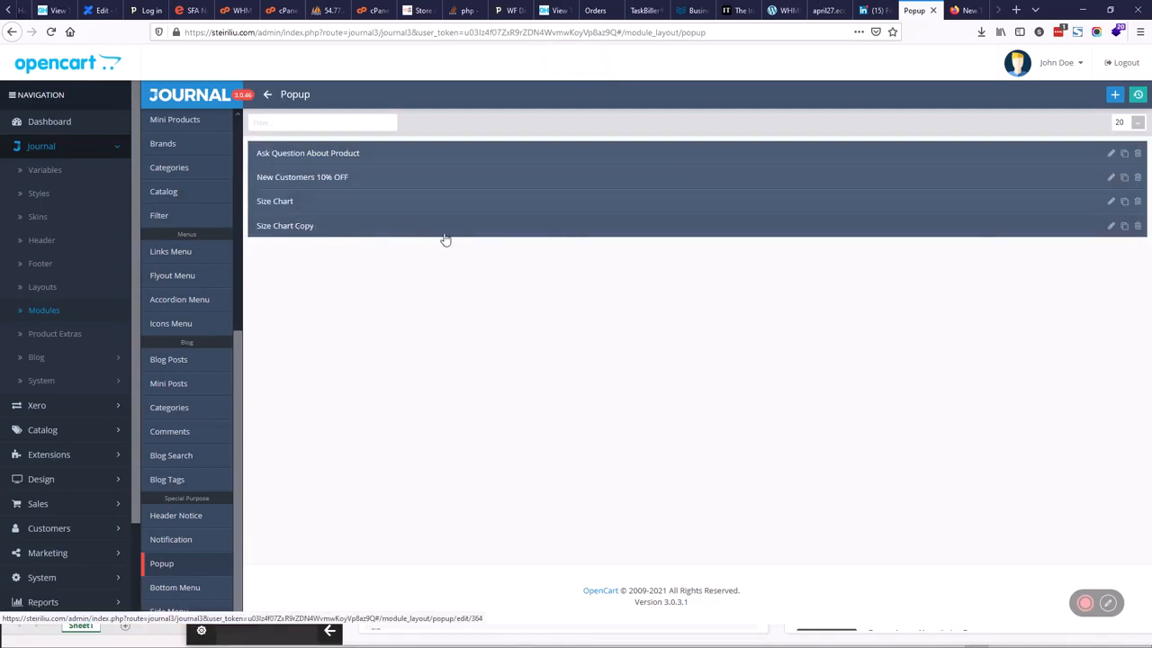
mouse_move(1138, 225)
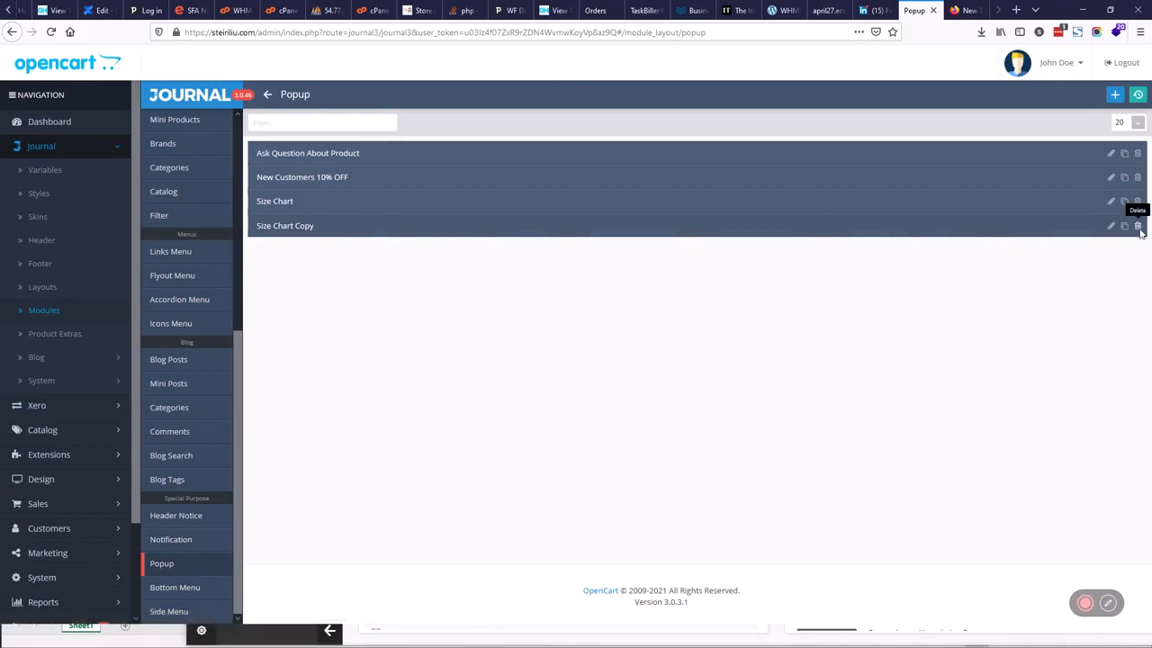
click(1137, 226)
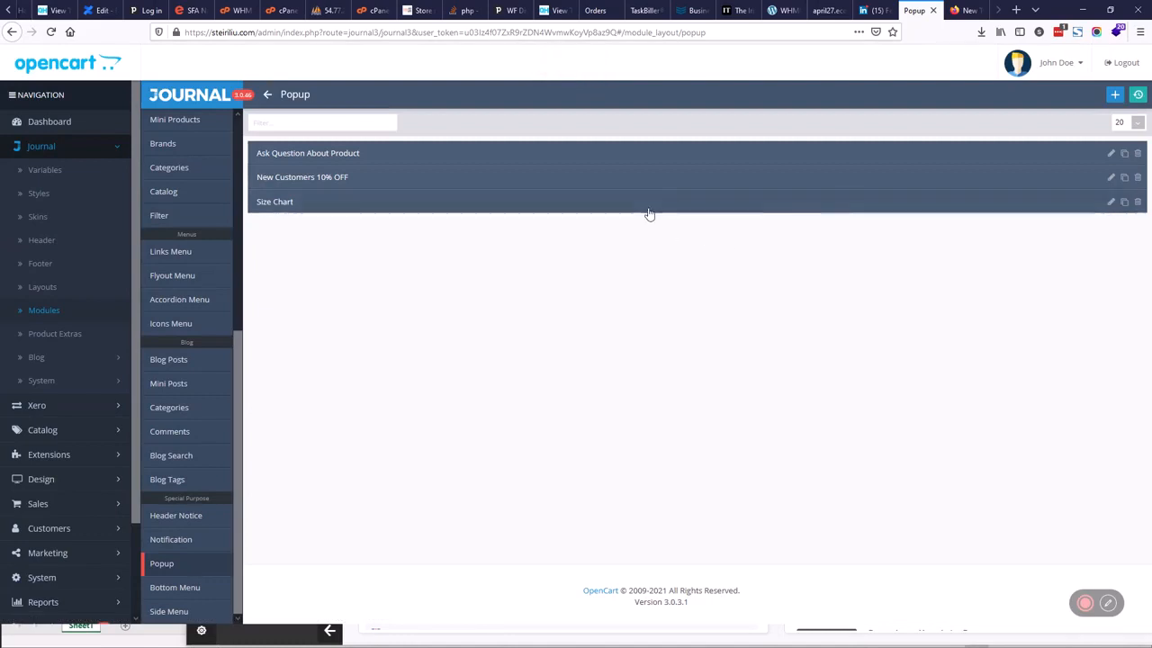
click(40, 146)
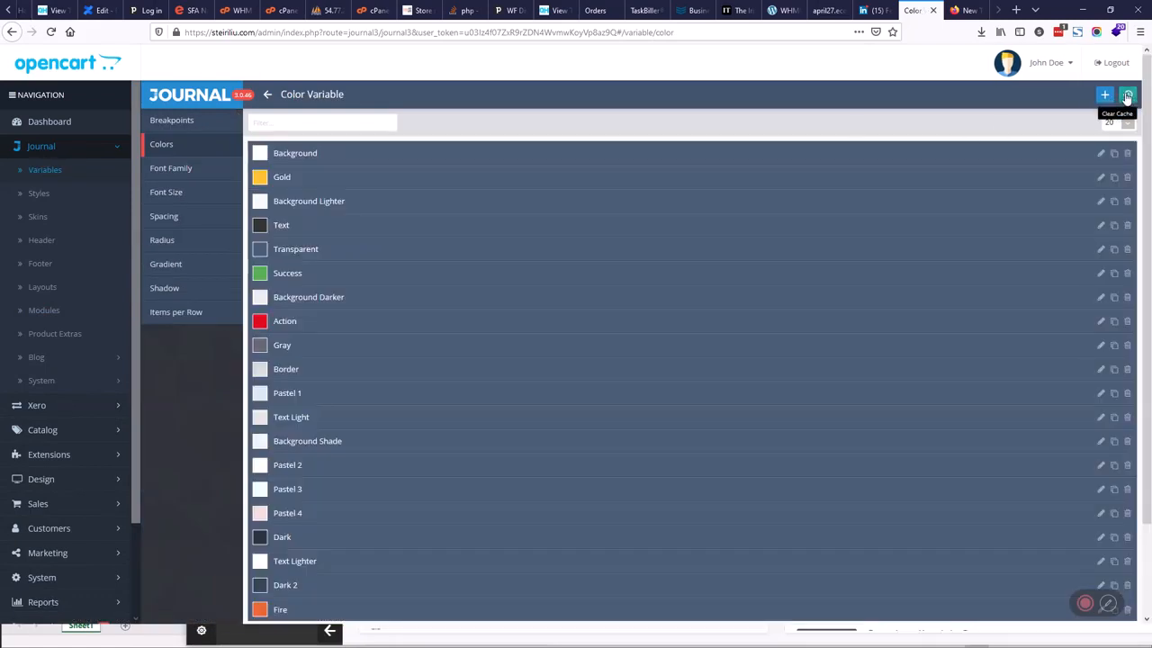
- Clear the Journal theme cache from the Color Variable page header
click(1128, 96)
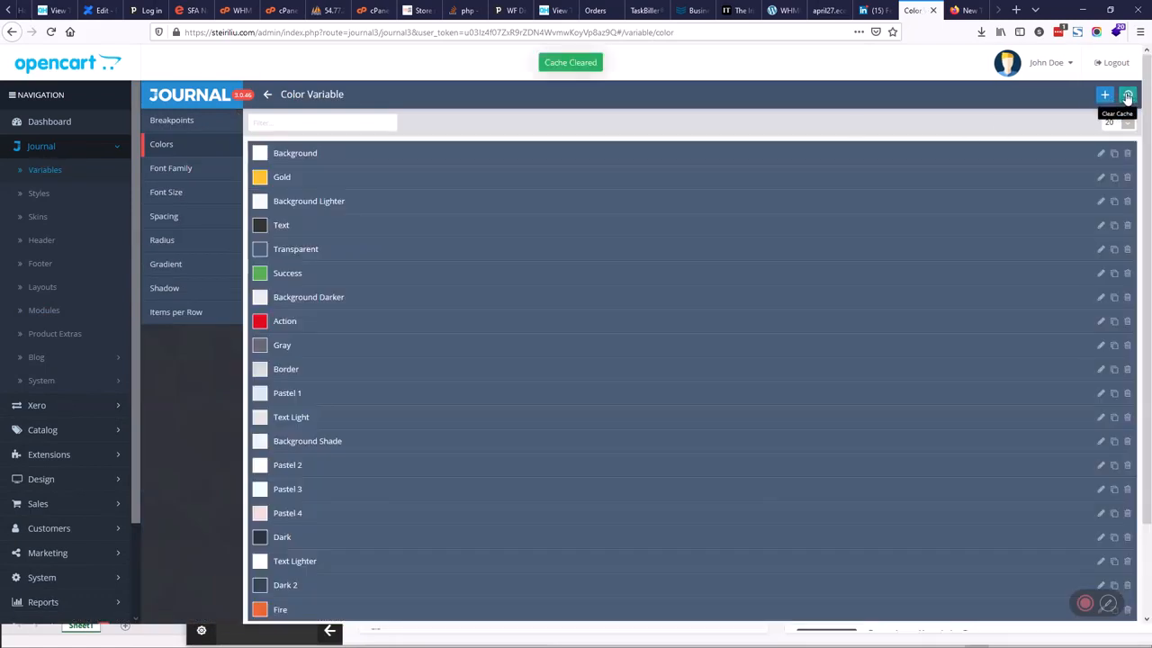
mouse_move(1021, 402)
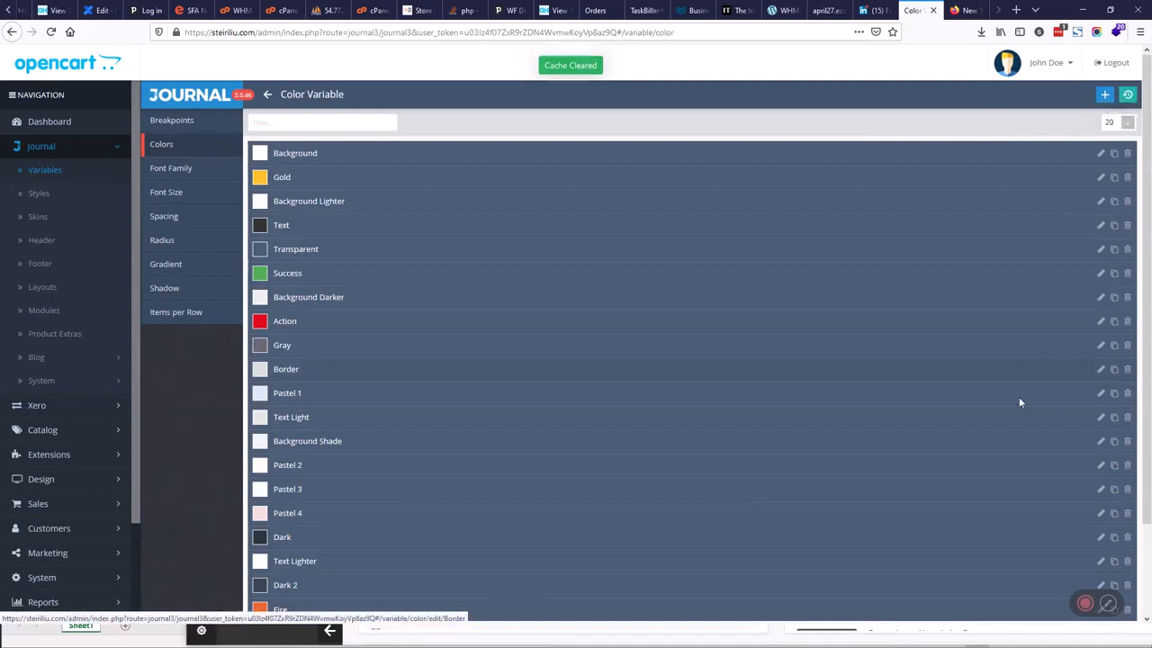